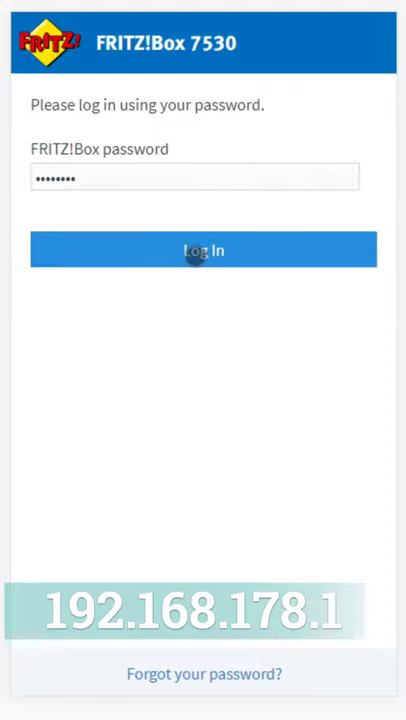
Log in to the FRITZ!Box 7530 with the entered password.
left_click(203, 250)
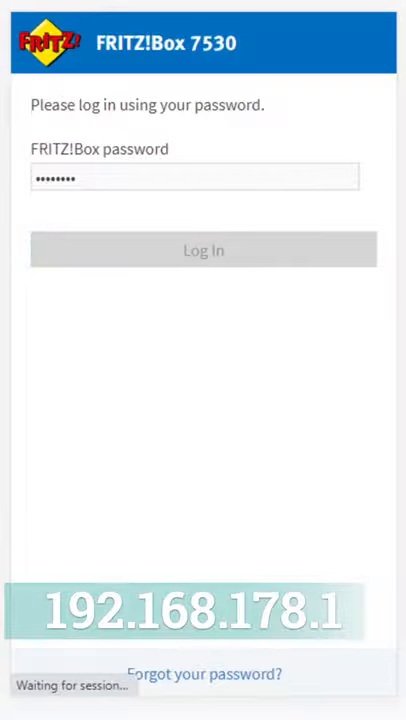
left_click(203, 249)
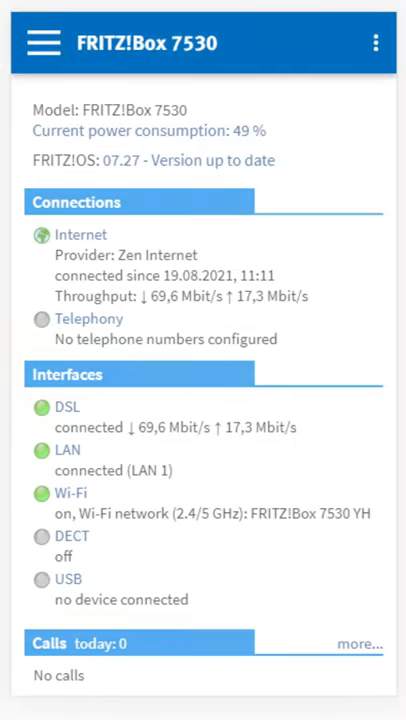
Navigate through the main menu to System > Buttons and LEDs.
left_click(40, 43)
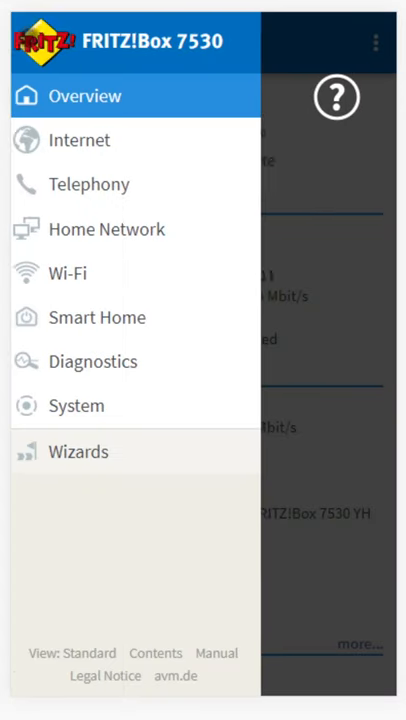
left_click(76, 405)
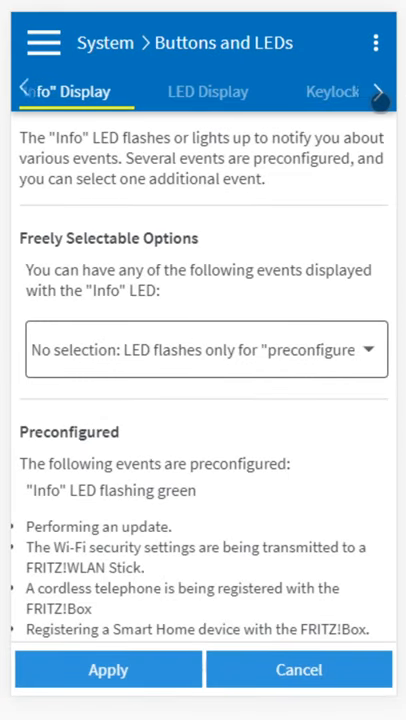
On the Keylock tab, enable the Buttons locked option.
left_click(332, 91)
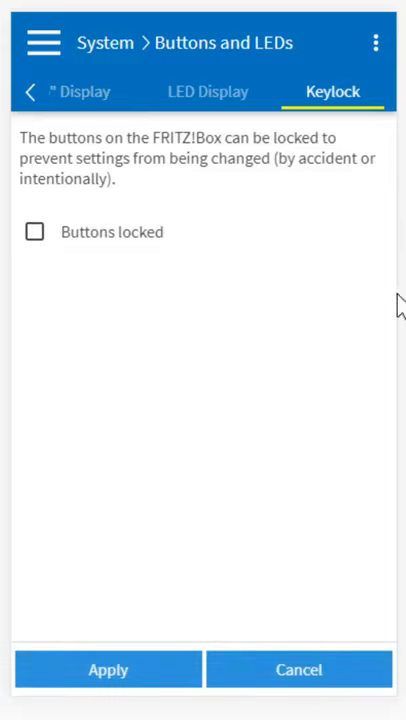
left_click(35, 231)
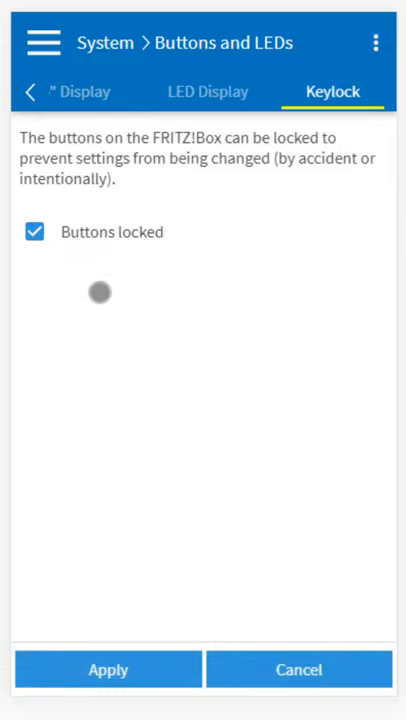
left_click(108, 669)
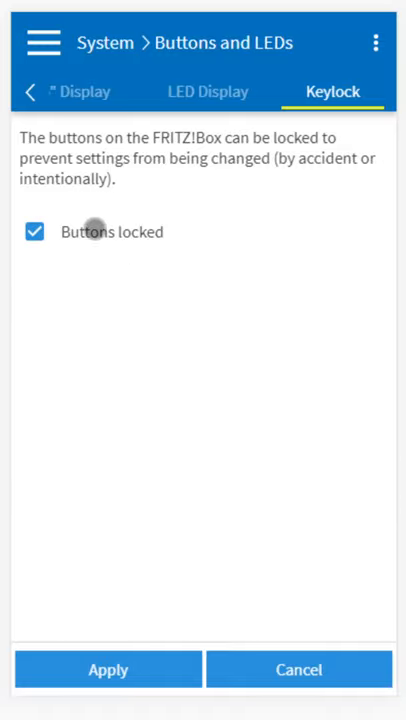
Apply the Keylock setting with Buttons locked turned off.
left_click(108, 669)
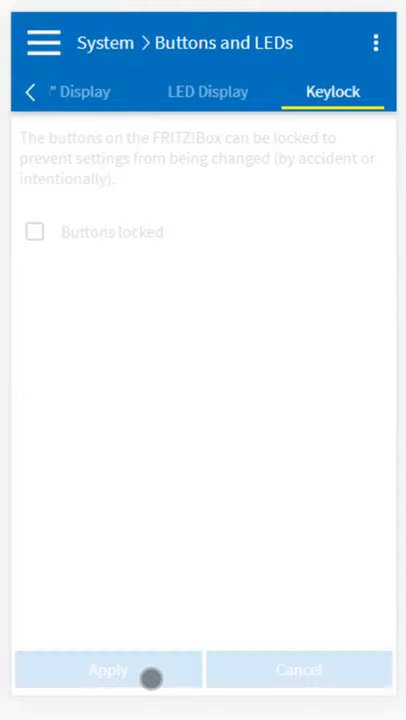